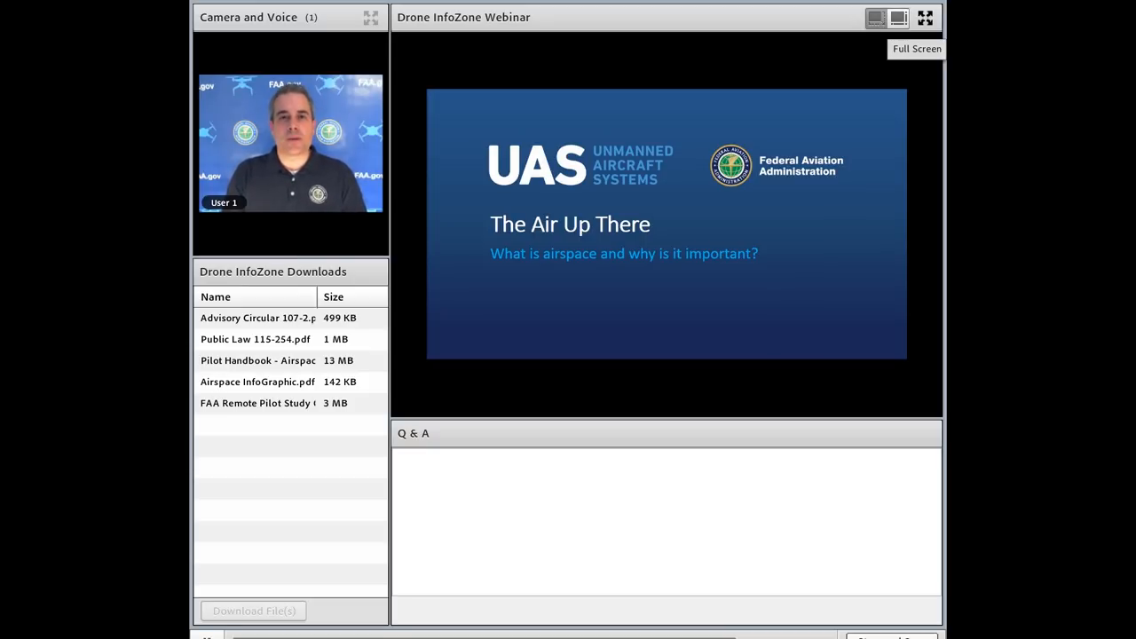
Scroll the Q&A pod down to the answered question about adding E Surface to 107.29 waiver applications
click(922, 18)
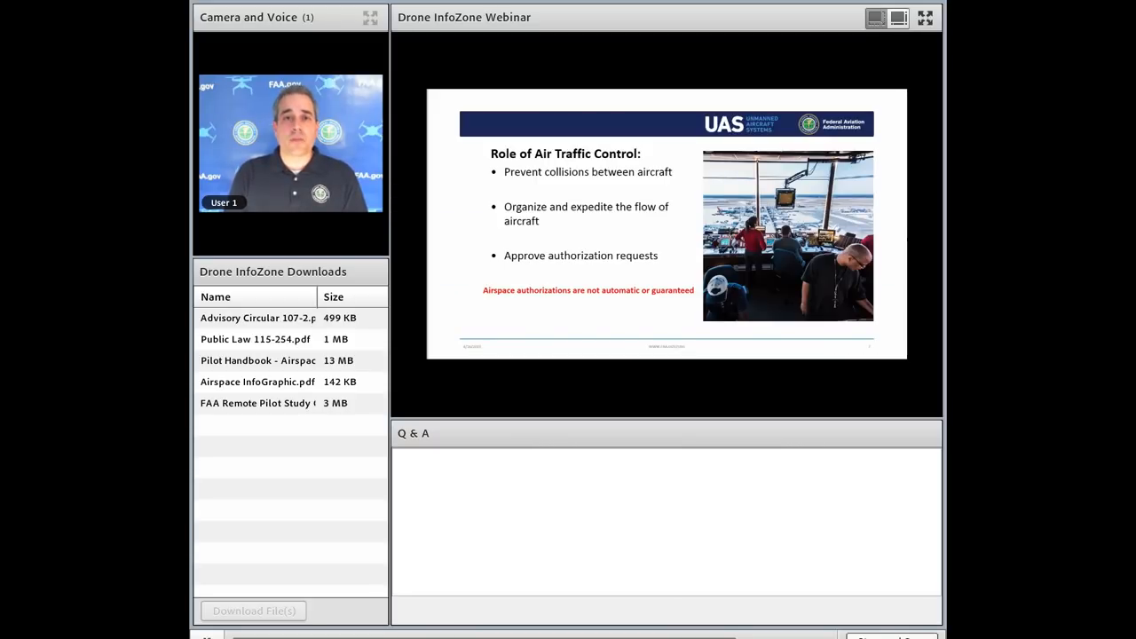
click(925, 18)
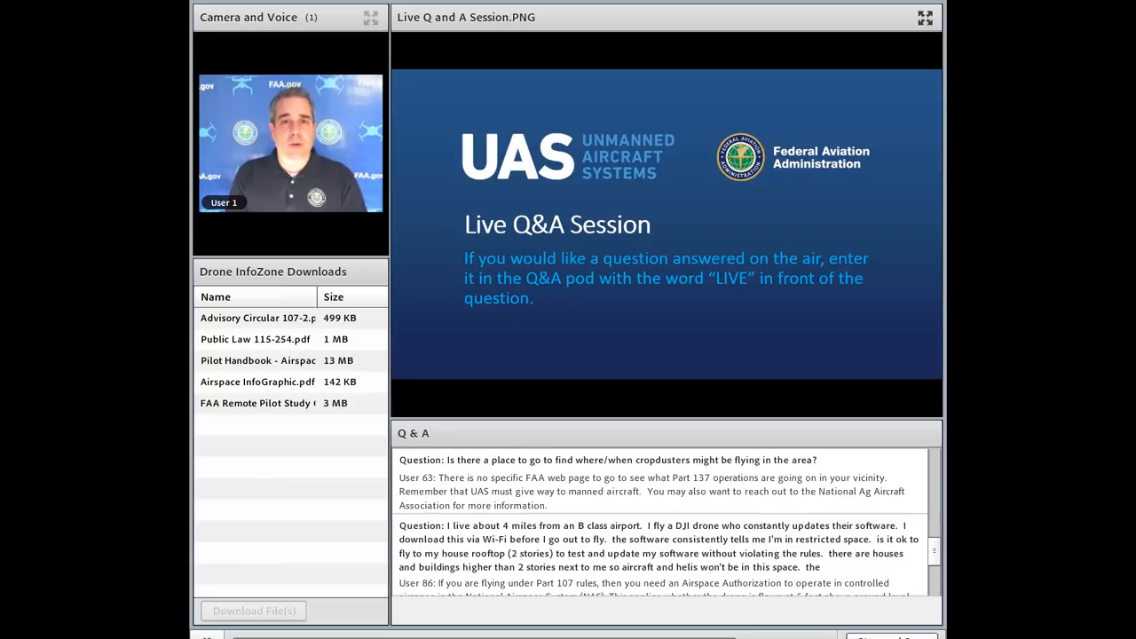
scroll(down, 3)
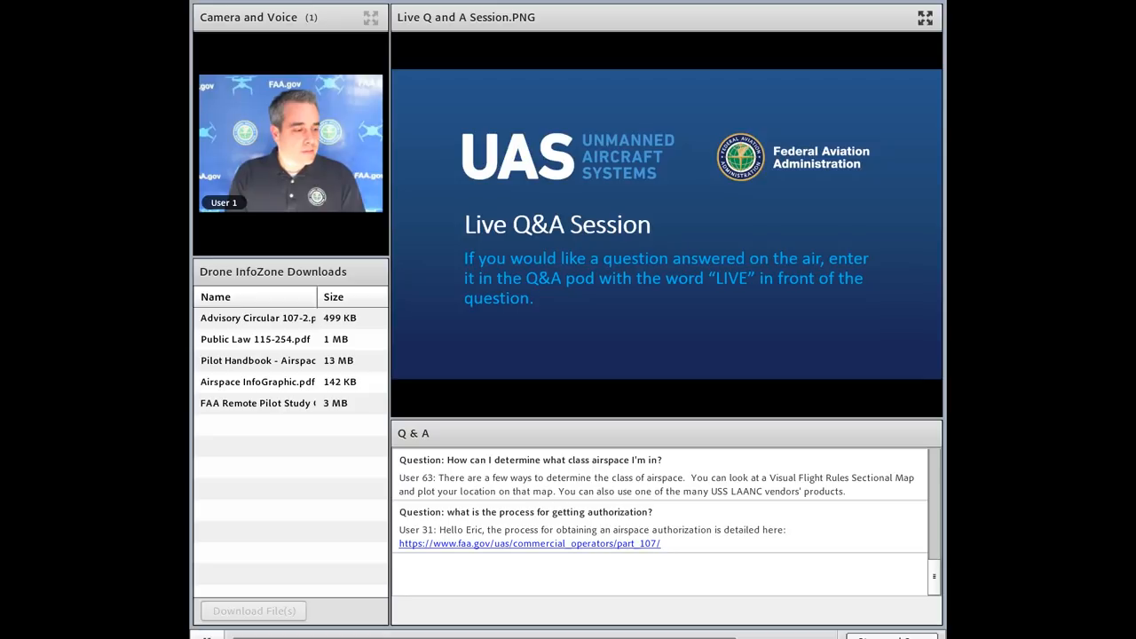
scroll(down, 3)
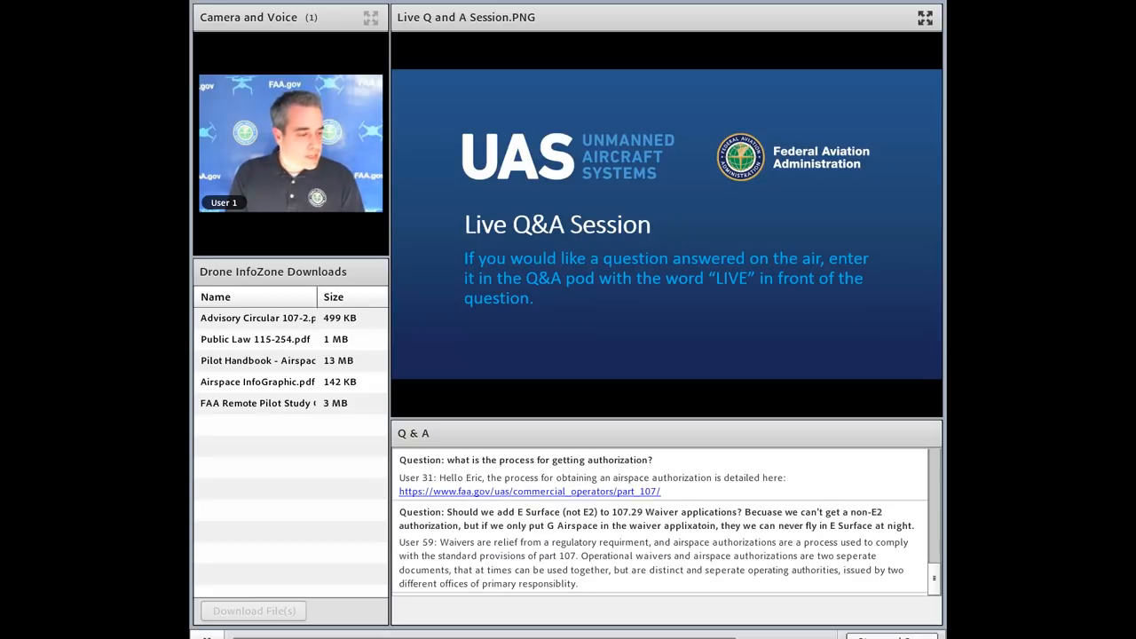